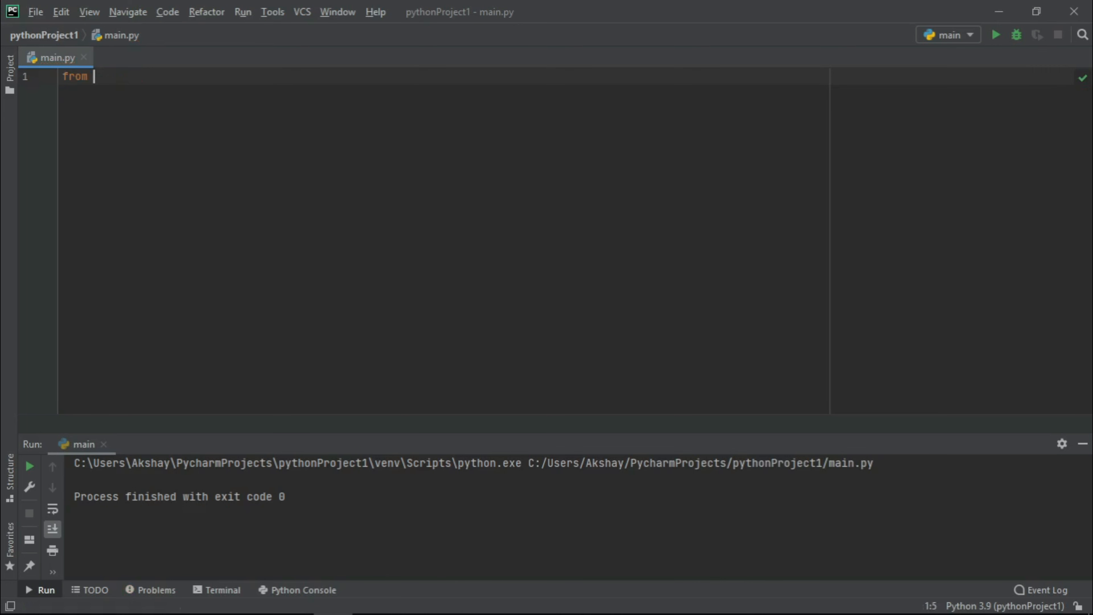
# Import Label and Tk from tkinter plus time, create root=Tk() titled "Digital Clock"
pyautogui.write('tkinter i')
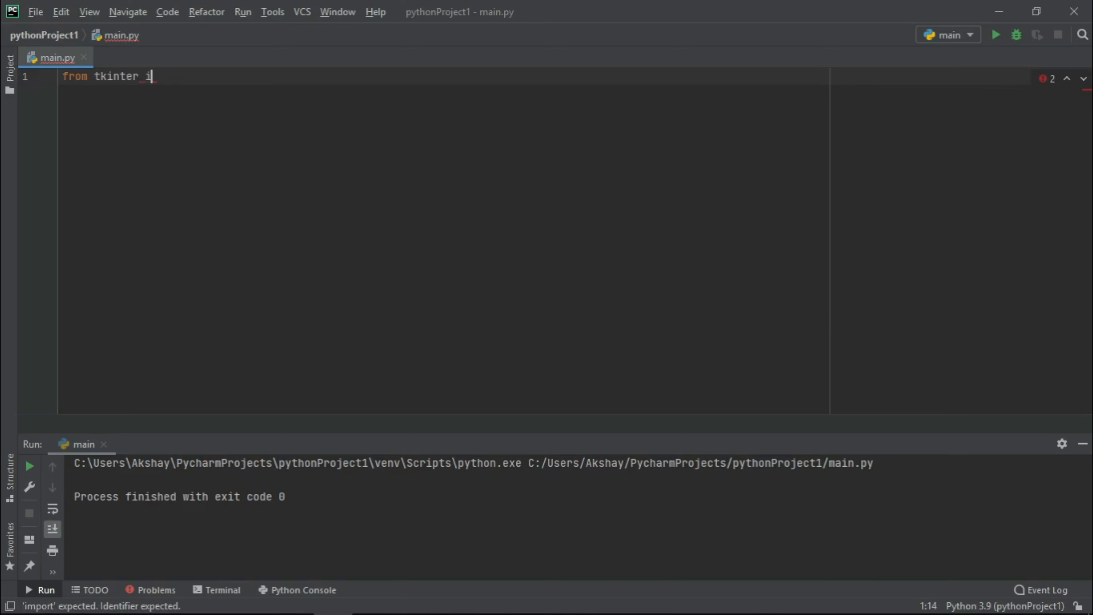
pyautogui.write('mport Label,Tk')
pyautogui.write('import time')
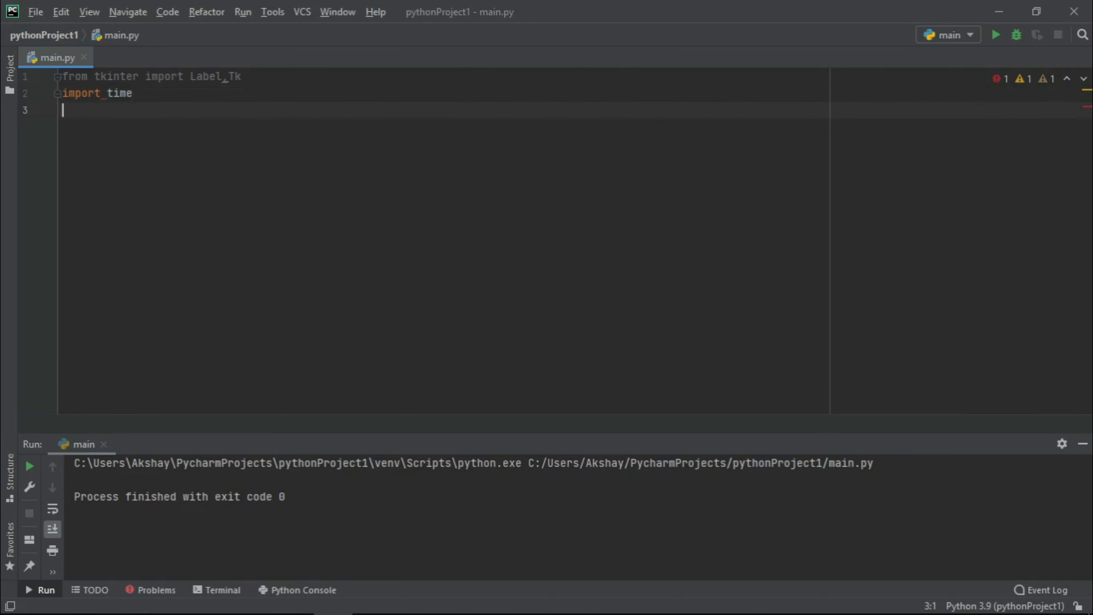
pyautogui.write('root=Tk(')
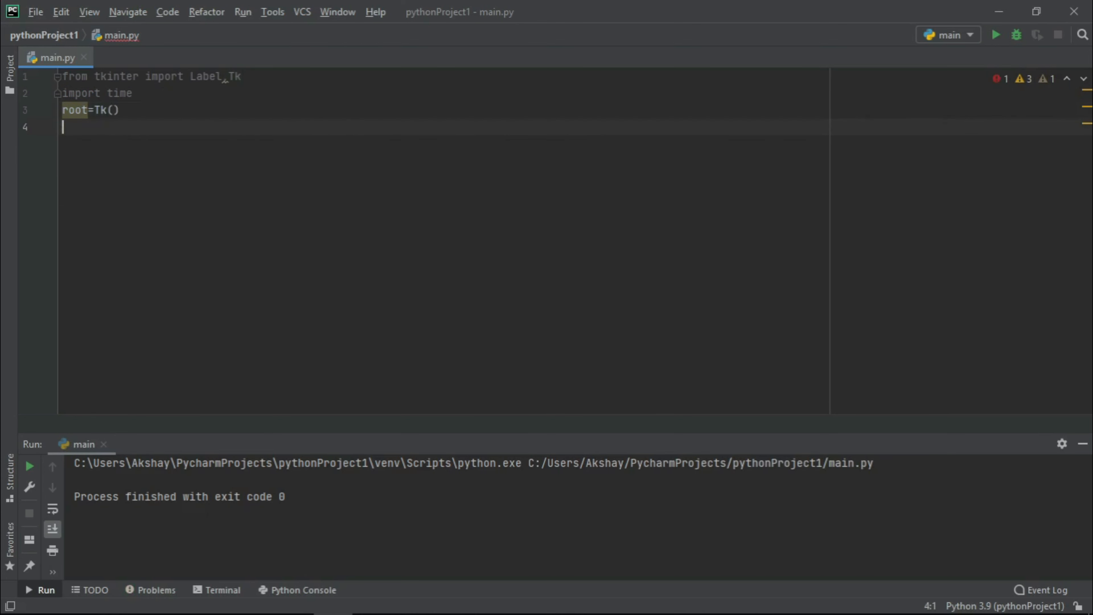
pyautogui.write('root.title("Digital Clock')
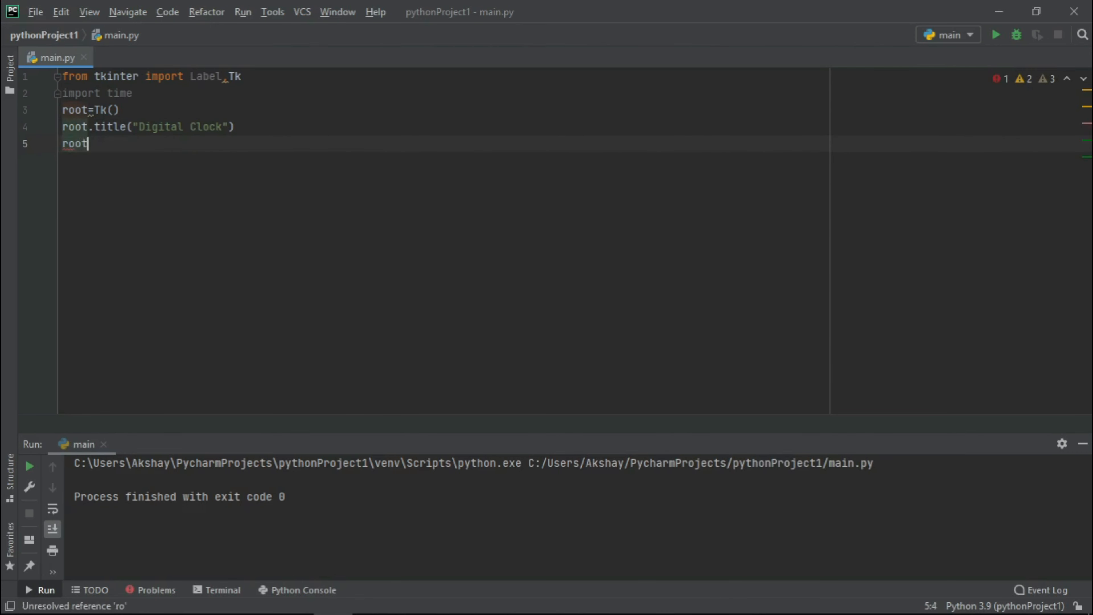
# Size the window with root.geometry("1080x300") and add root.mainloop()
pyautogui.write('.geometry()')
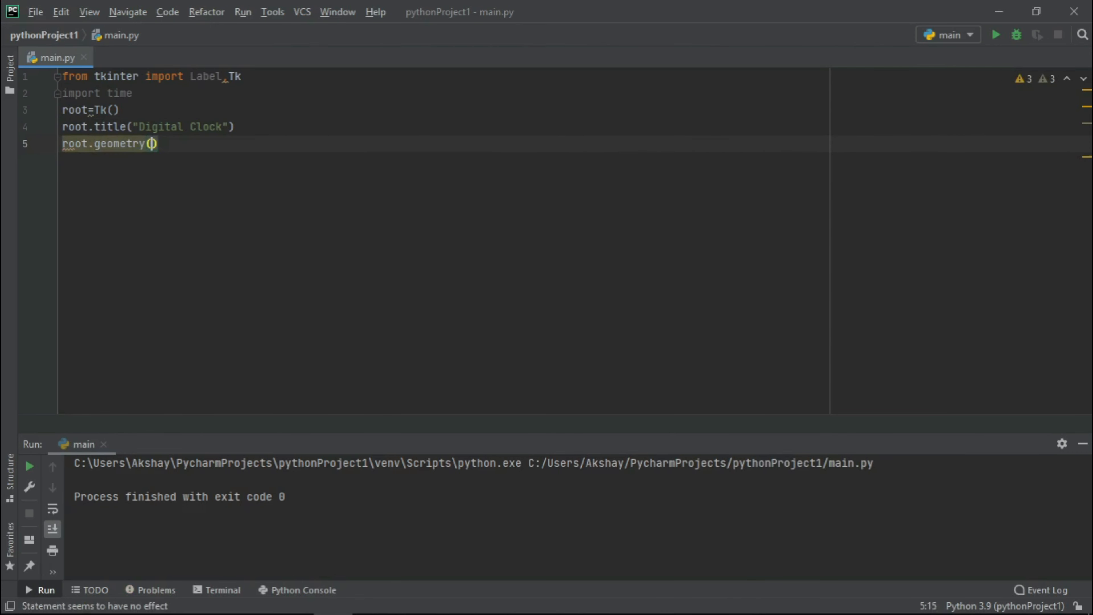
pyautogui.write('"1080"')
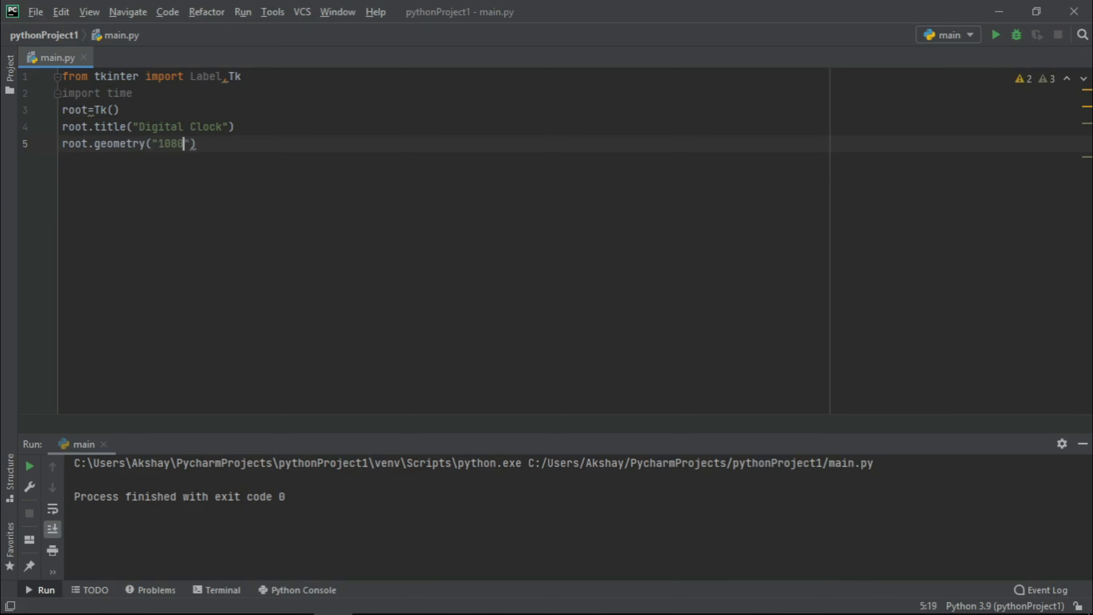
pyautogui.write('x300')
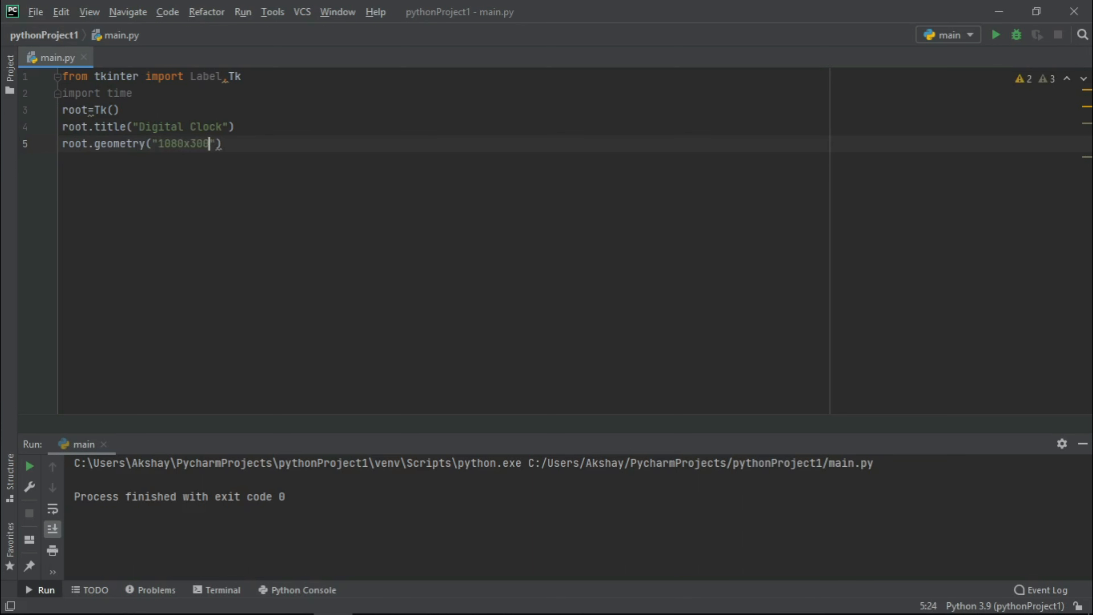
pyautogui.write('root.mainloop()')
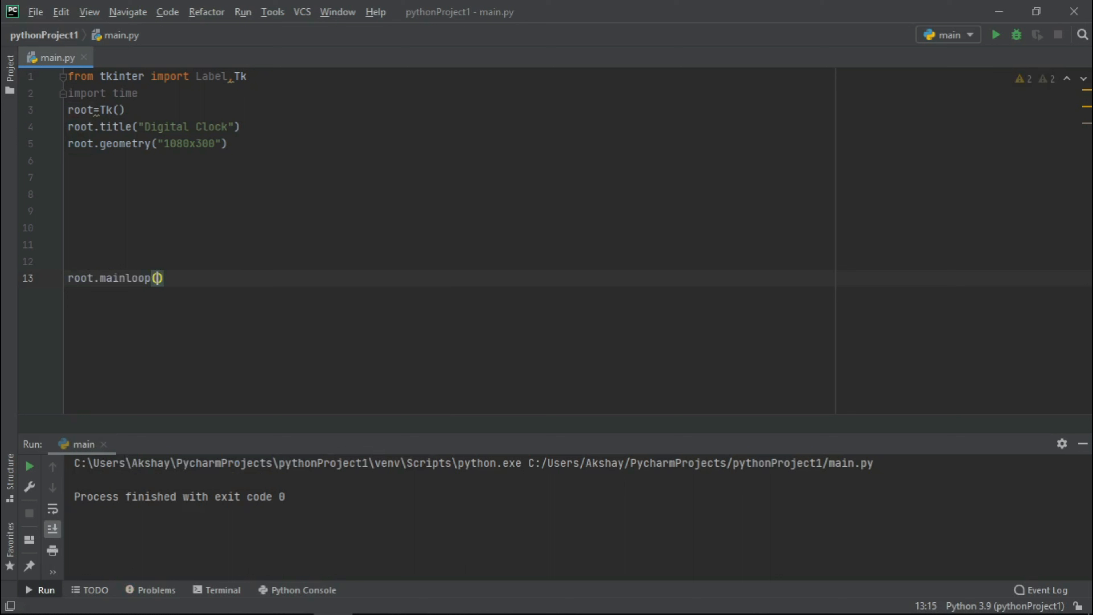
pyautogui.moveTo(997, 36)
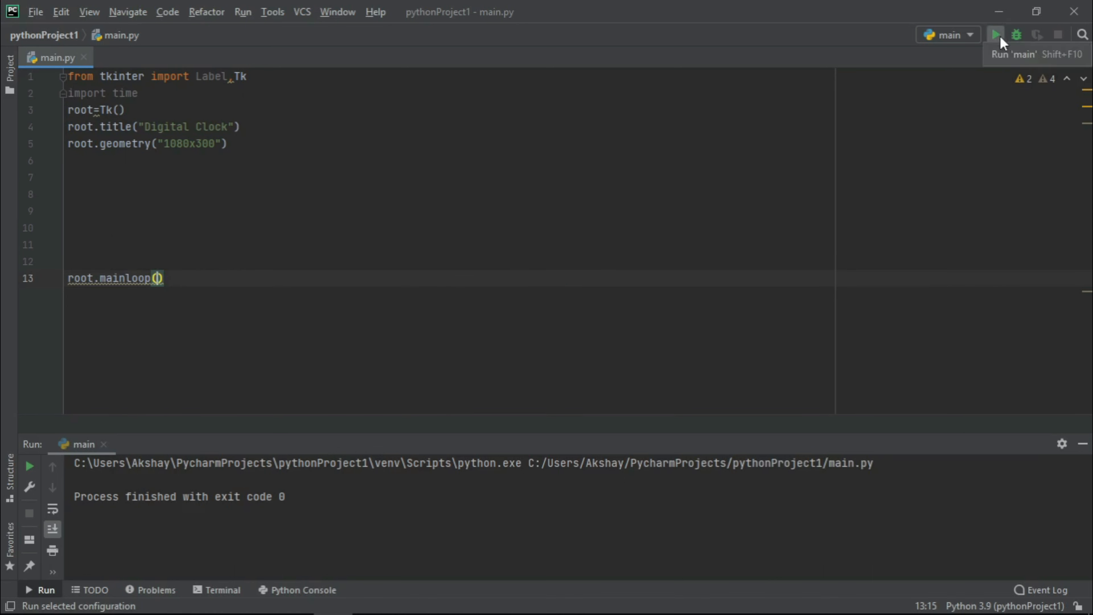
# Define clock=Label(root, font="Boulder 200 bold", bg="black", fg="red", bd=6)
pyautogui.click(996, 34)
pyautogui.write('Label(root,font="Boulder 200 bold')
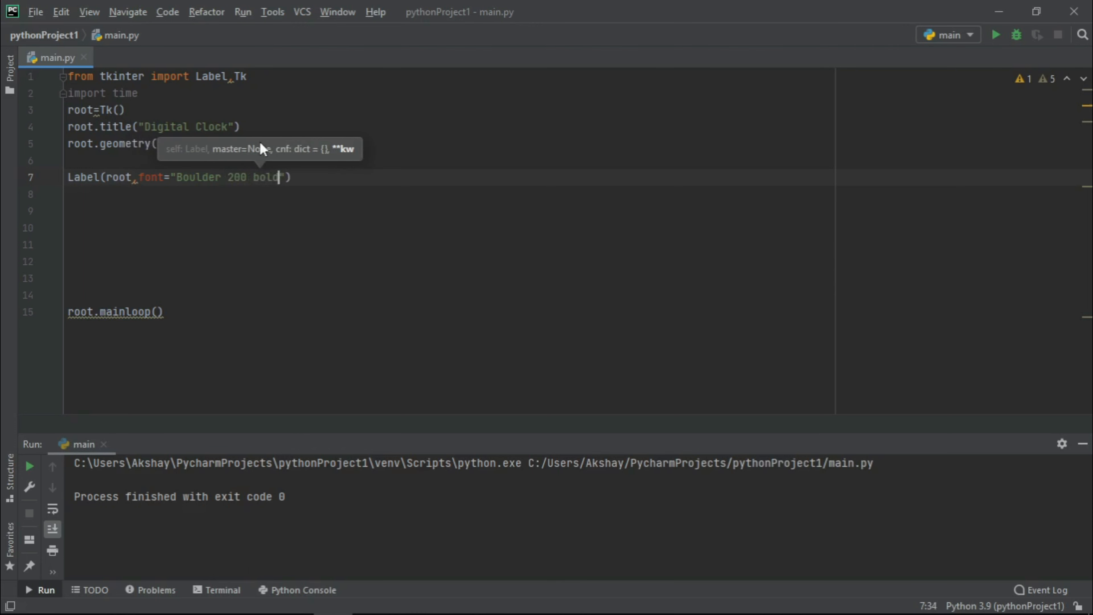
pyautogui.write(', bg=')
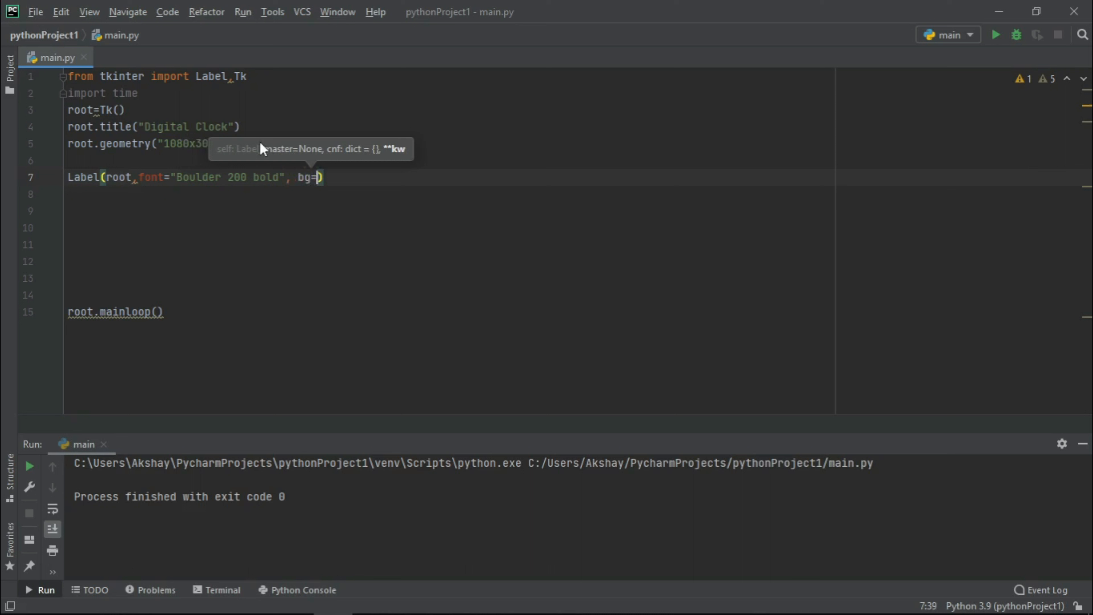
pyautogui.write('black"')
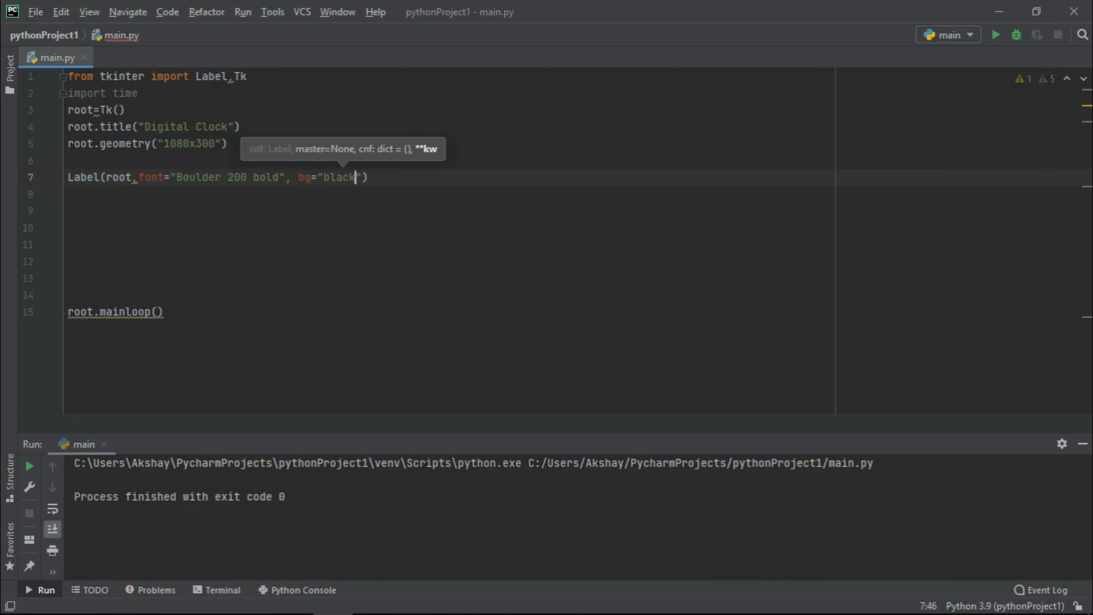
pyautogui.write(', fg="')
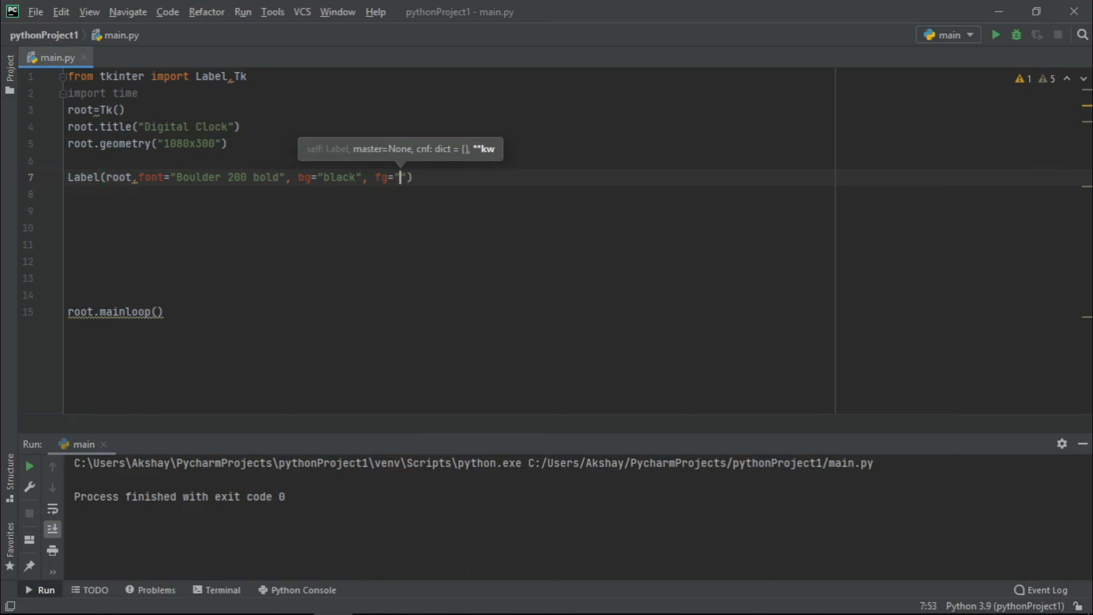
pyautogui.write('red", bd')
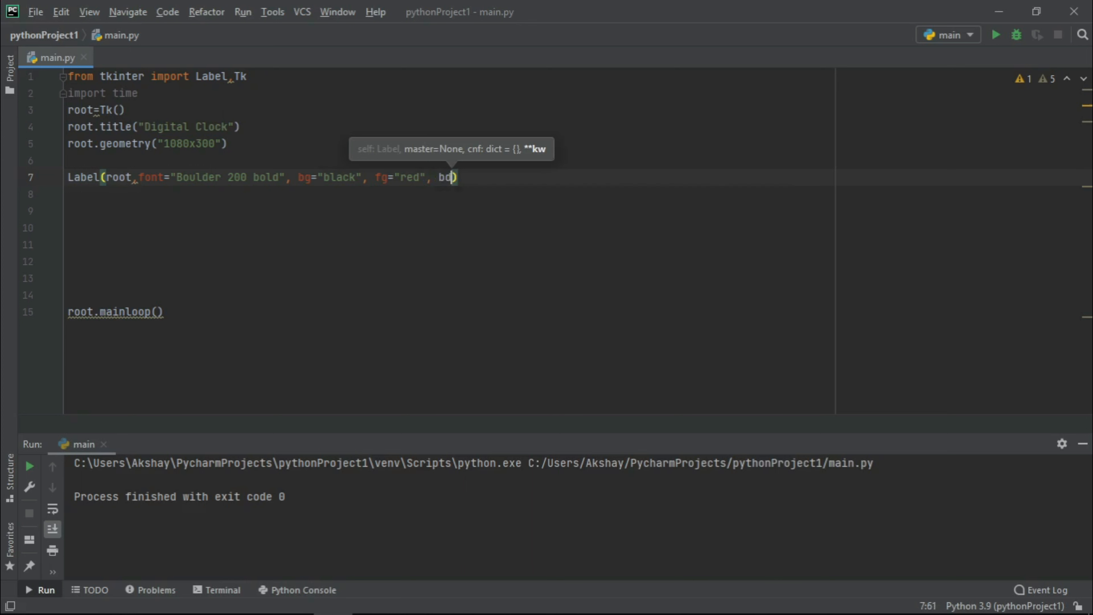
pyautogui.write('=6')
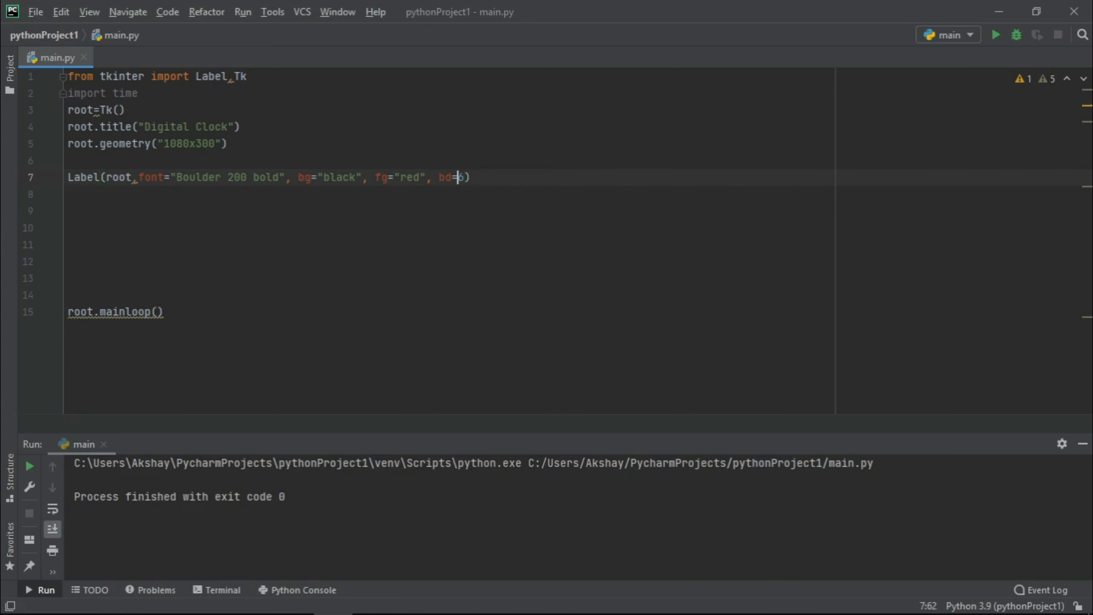
# Place the label with clock.grid(row=0, column=1)
pyautogui.write('clock=')
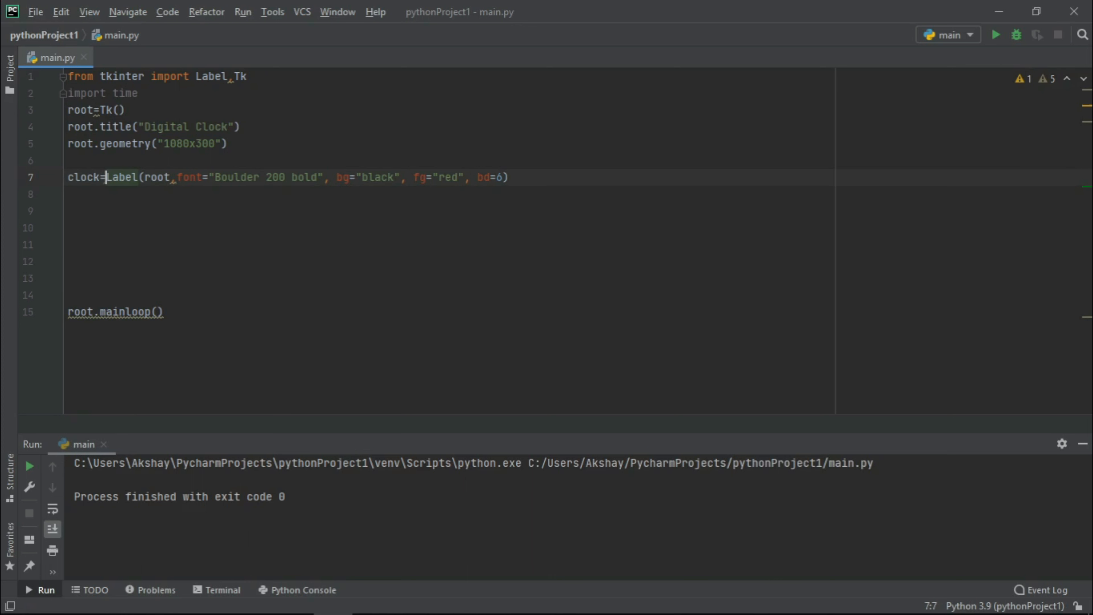
pyautogui.write('clock.grid(row=0')
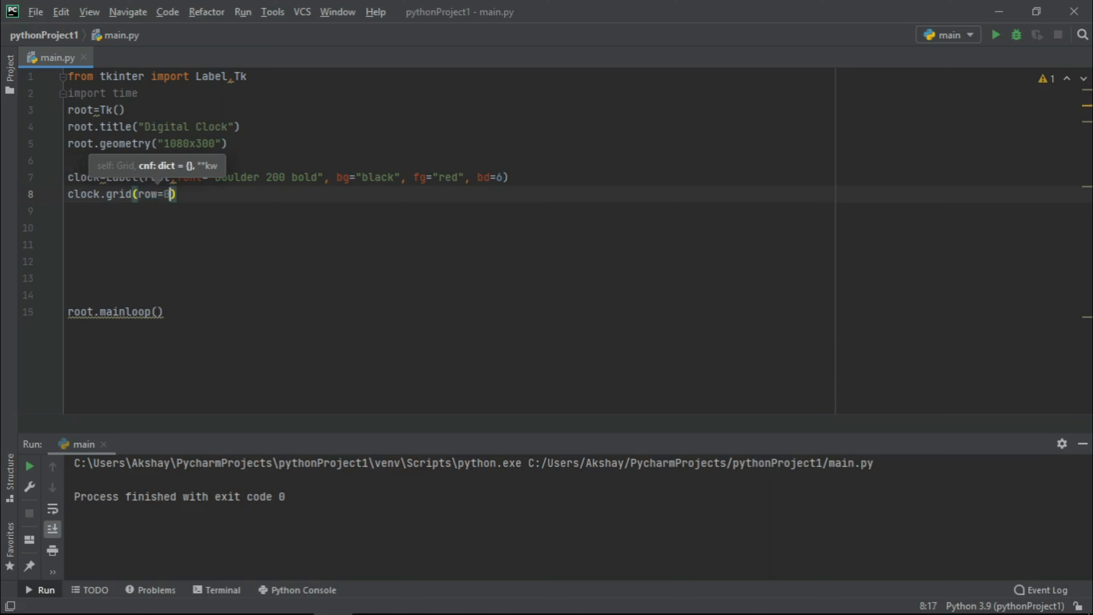
pyautogui.write(', column=1')
pyautogui.click(449, 228)
pyautogui.write('def')
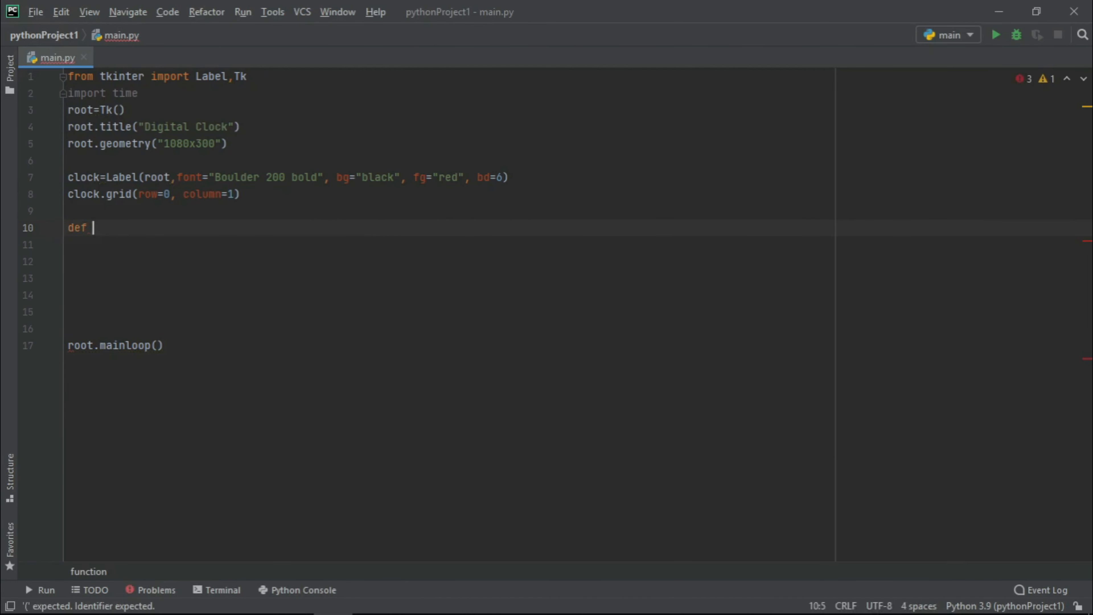
# Define digital_cloxk() computing curr_time=time.strftime("%H:%M:%S")
pyautogui.write('digital_clock():')
pyautogui.click(448, 245)
pyautogui.write('curr')
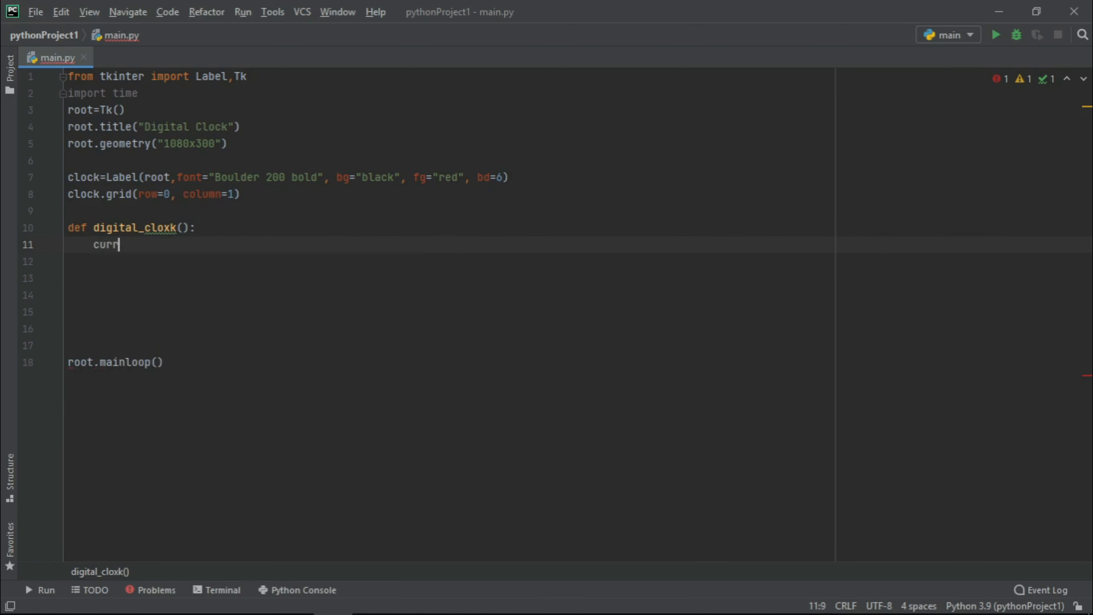
pyautogui.write('_time')
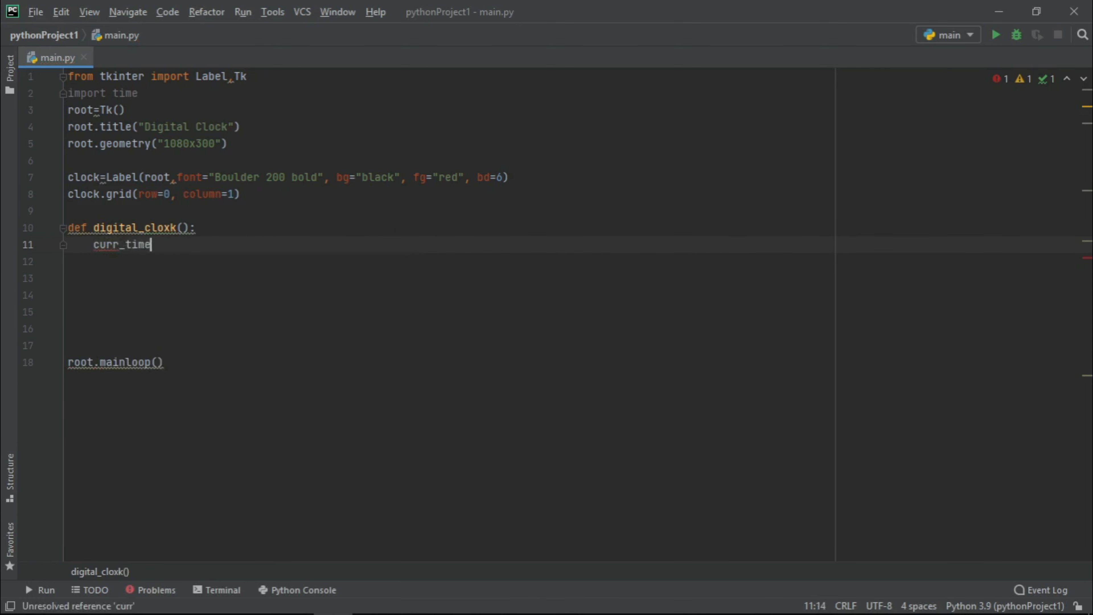
pyautogui.write('=time.strftime(')
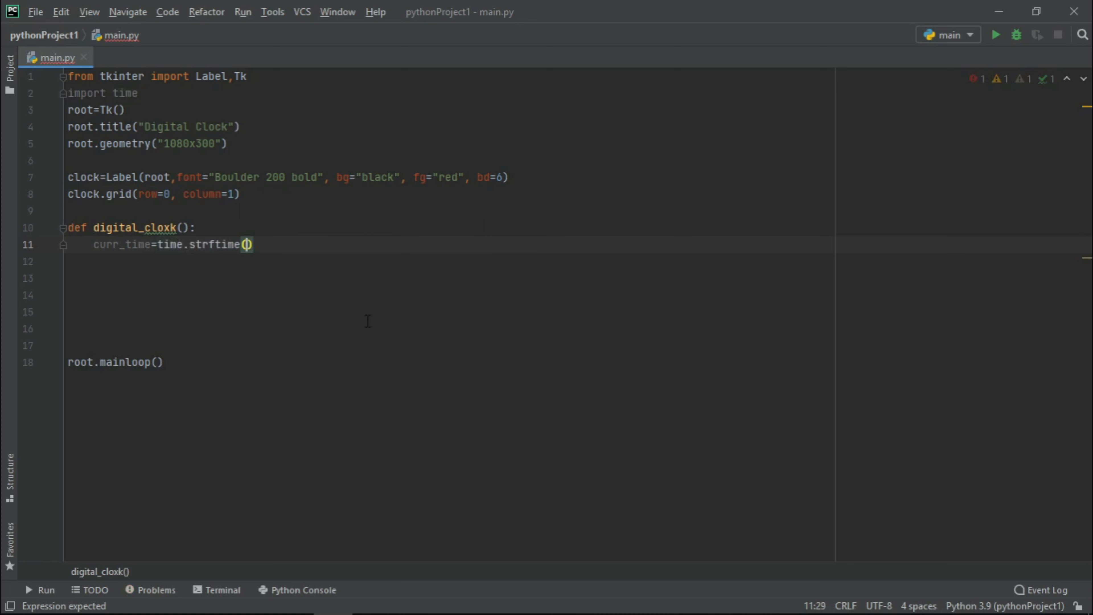
pyautogui.write('"')
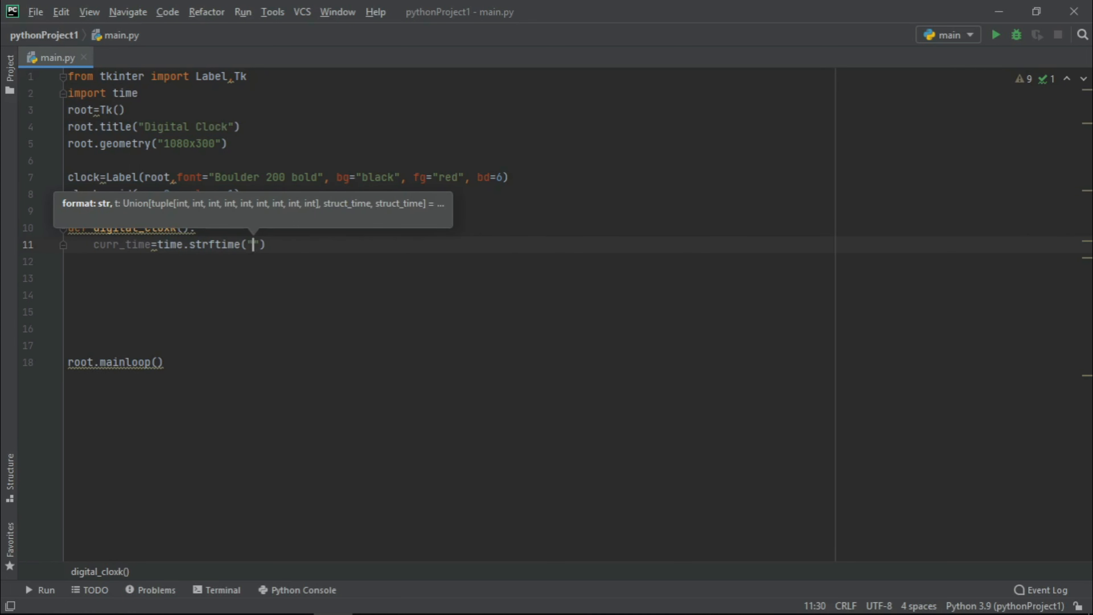
pyautogui.write('%H')
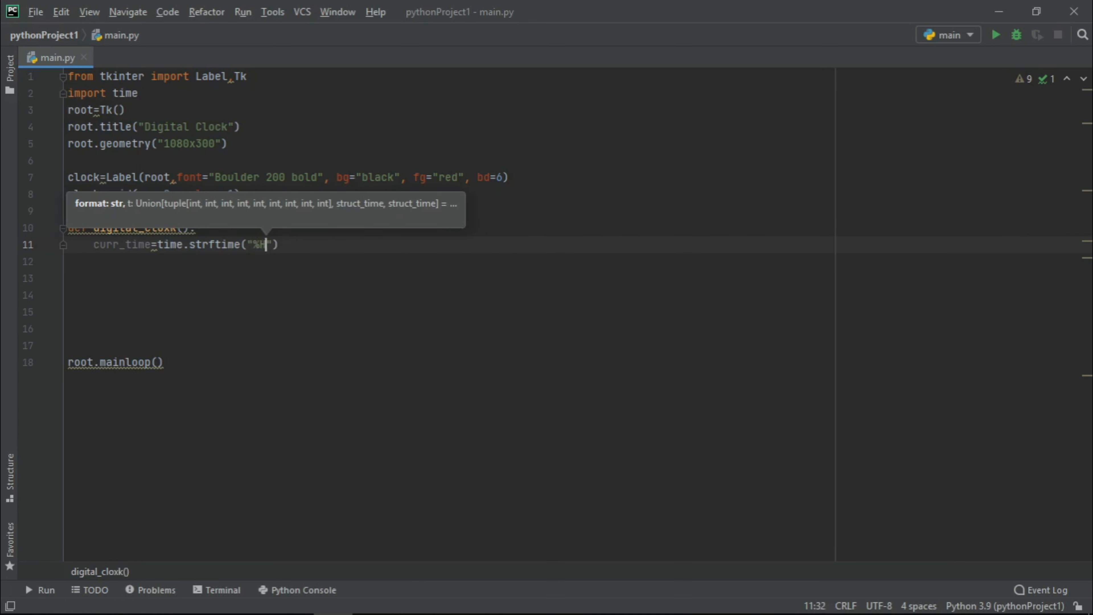
pyautogui.write(':%')
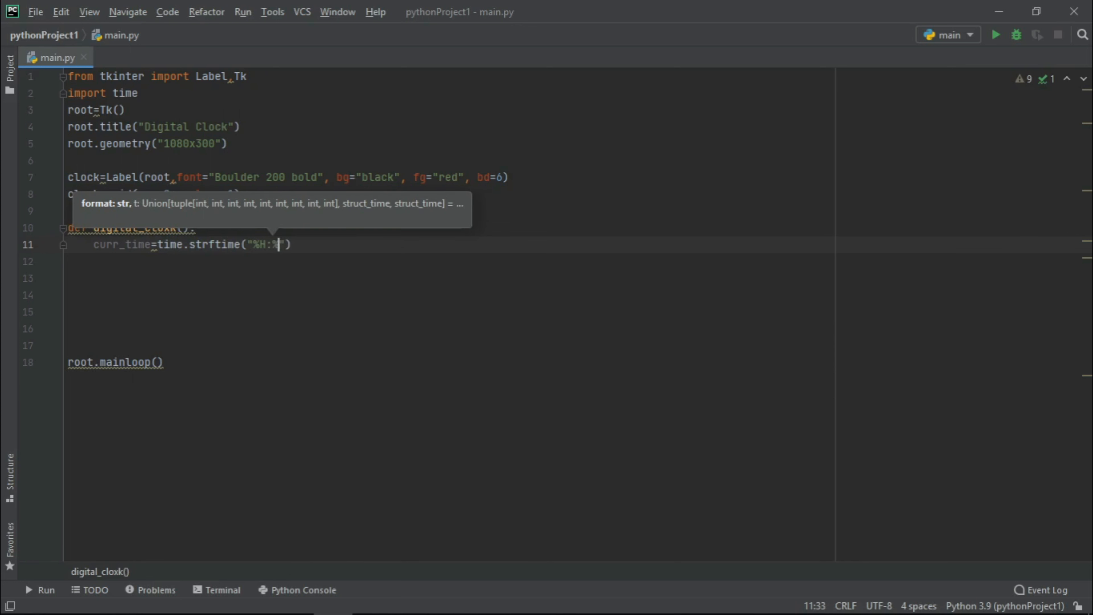
pyautogui.write('%M:%S')
pyautogui.click(451, 261)
pyautogui.write('cl')
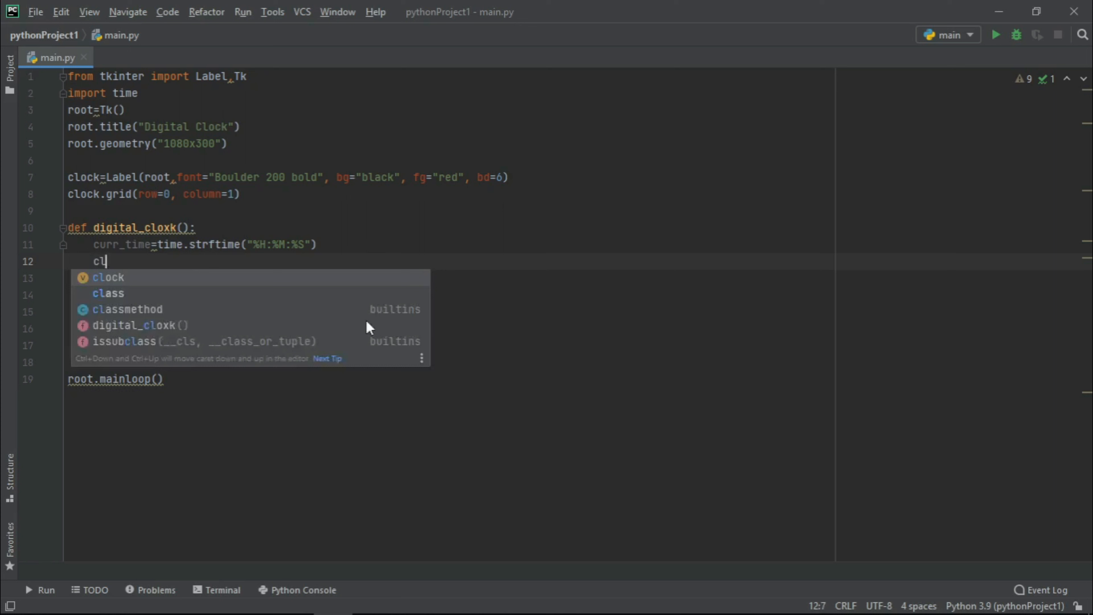
# Set clock.config(text=curr_time), call digital_cloxk() and run the script
pyautogui.write('ock.config')
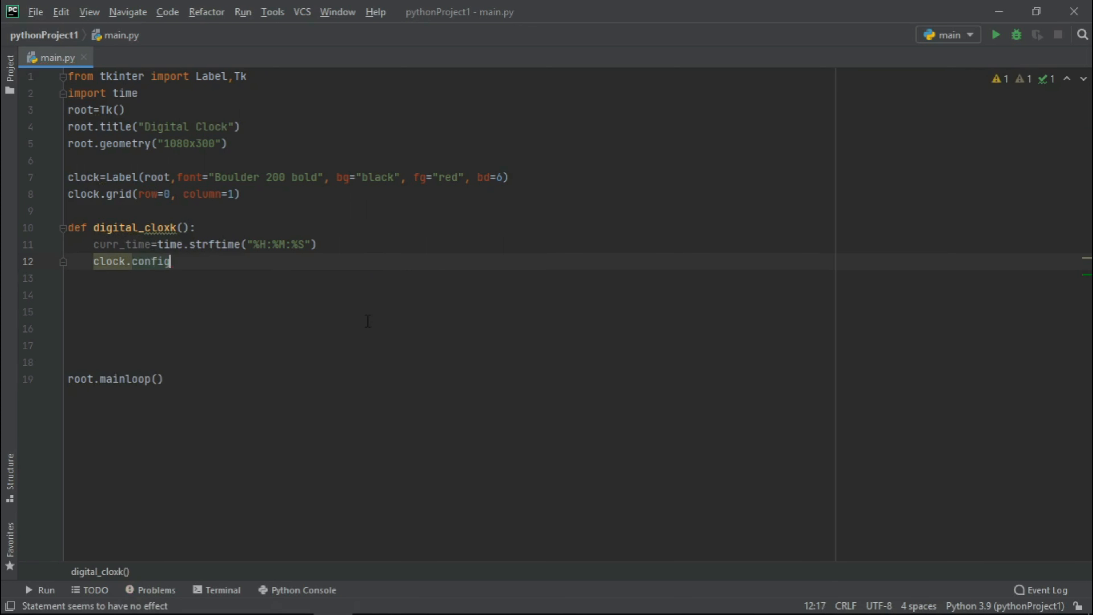
pyautogui.write('(text')
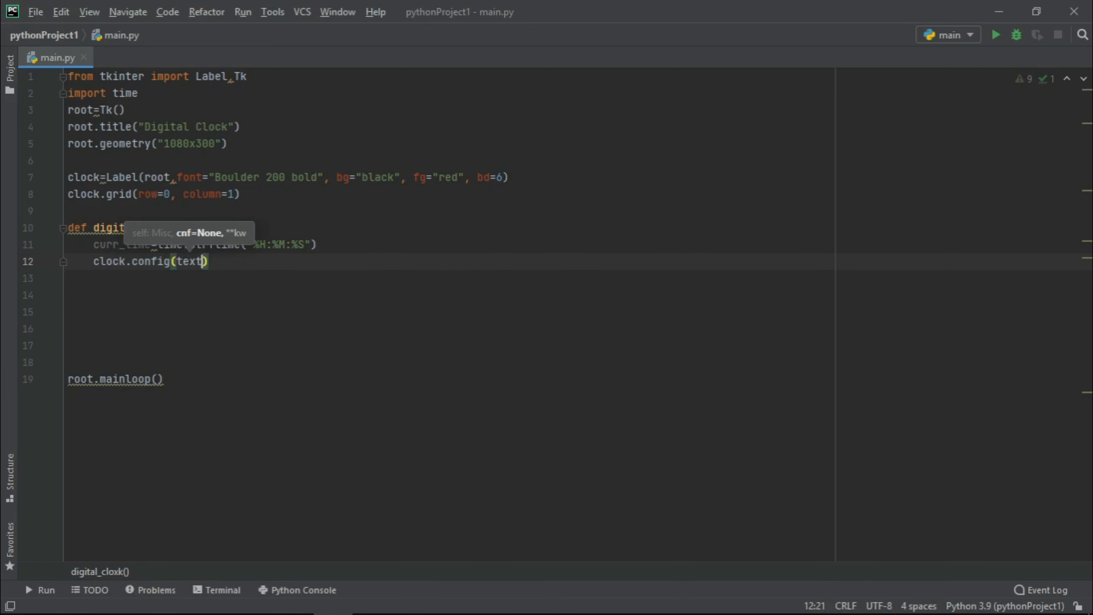
pyautogui.write('=curr_time')
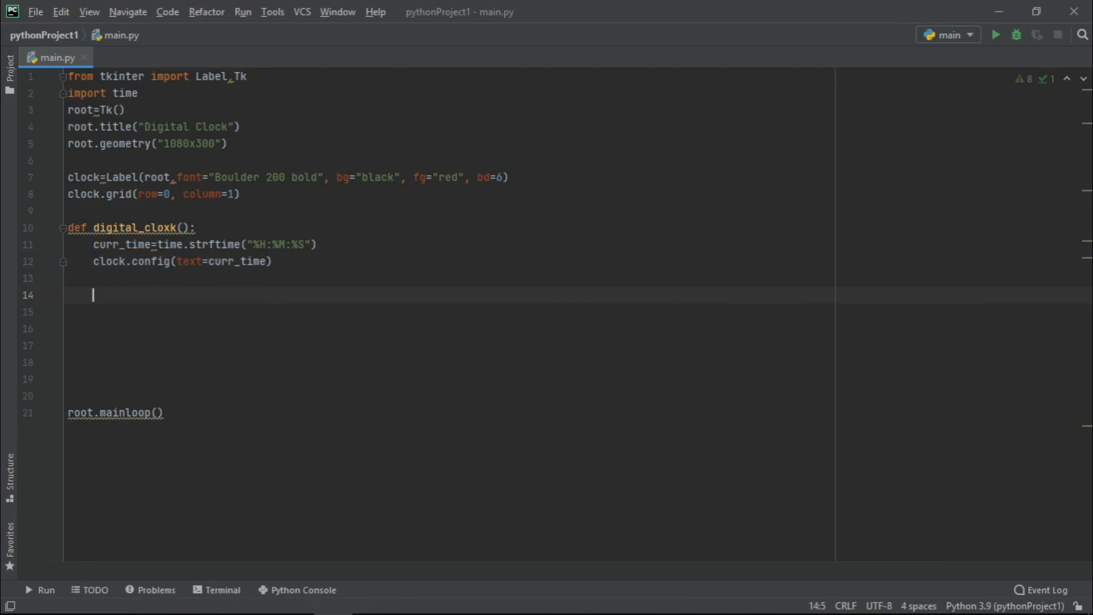
pyautogui.write('digital_cloxk(')
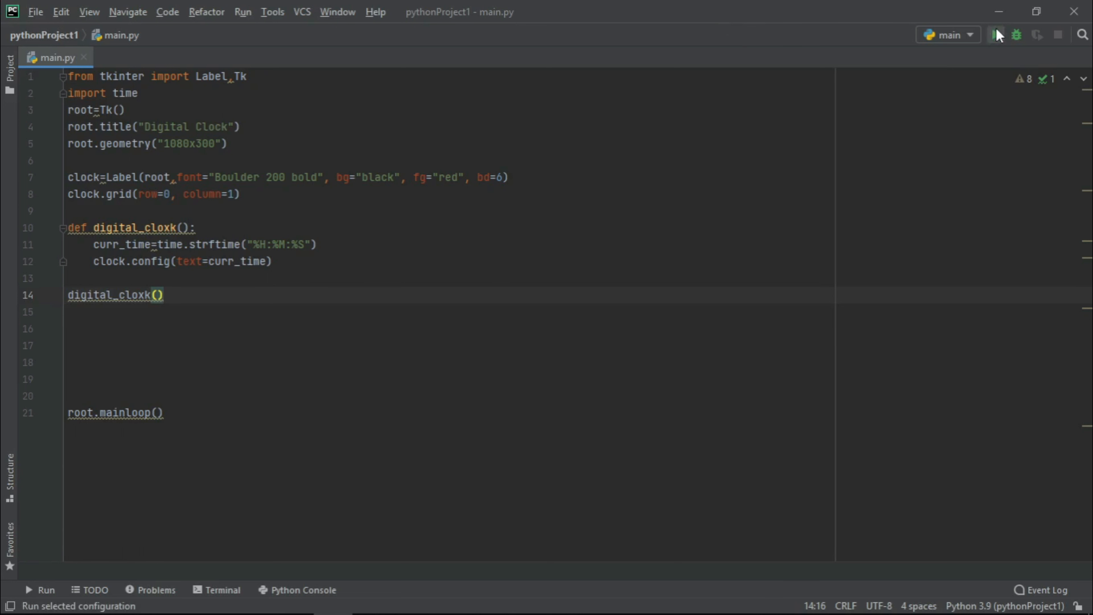
pyautogui.click(995, 35)
pyautogui.write('clock.a')
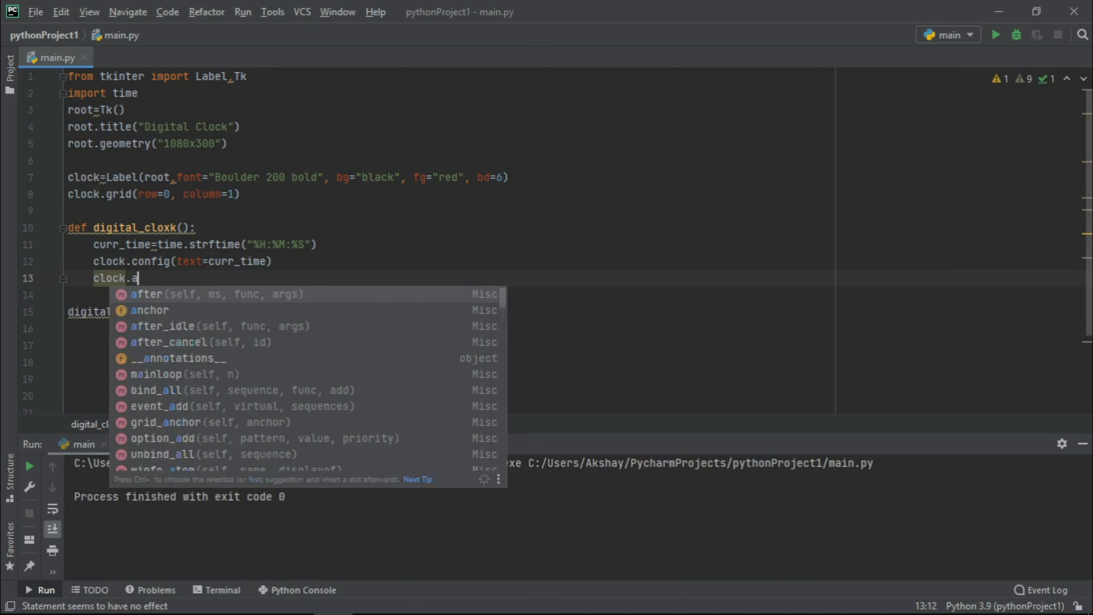
# Add clock.after(200, digital_cloxk) inside the function and rerun to show the live clock
pyautogui.write('fter(200')
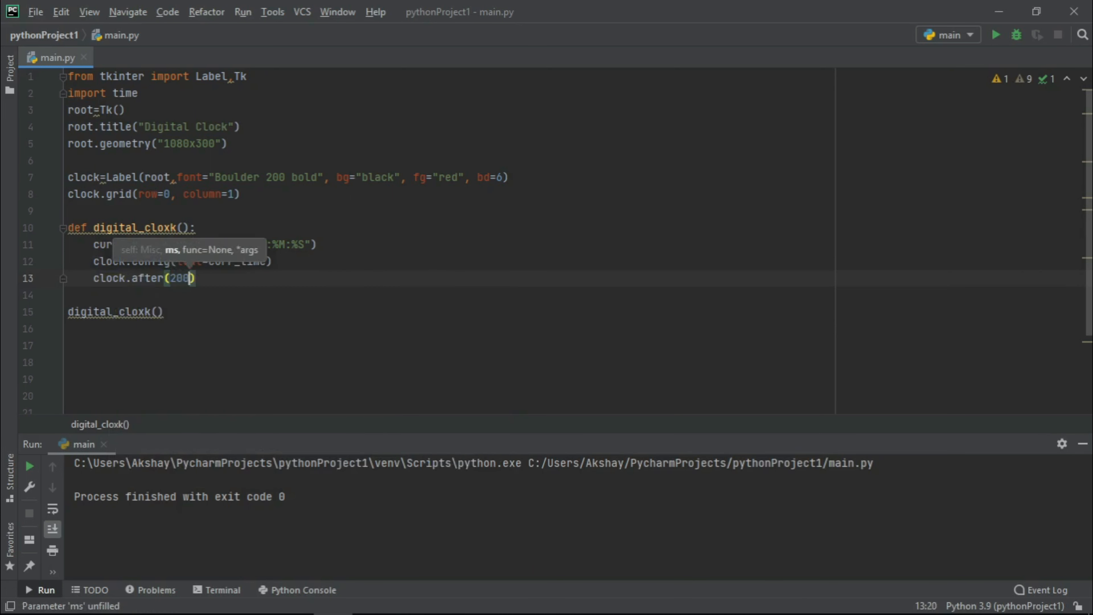
pyautogui.write(', digital_cloxk')
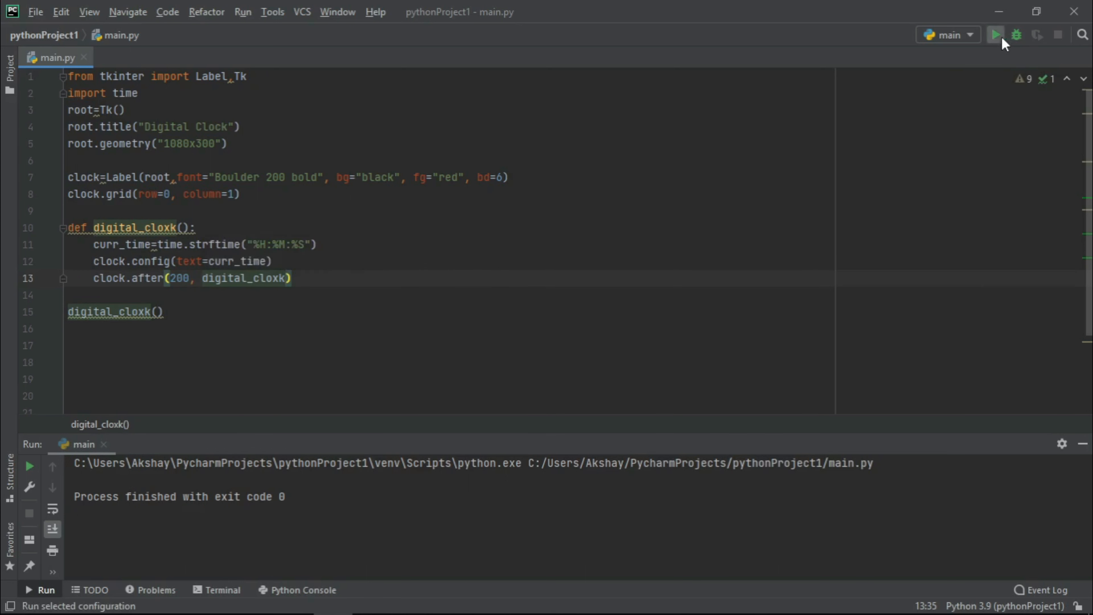
pyautogui.click(996, 35)
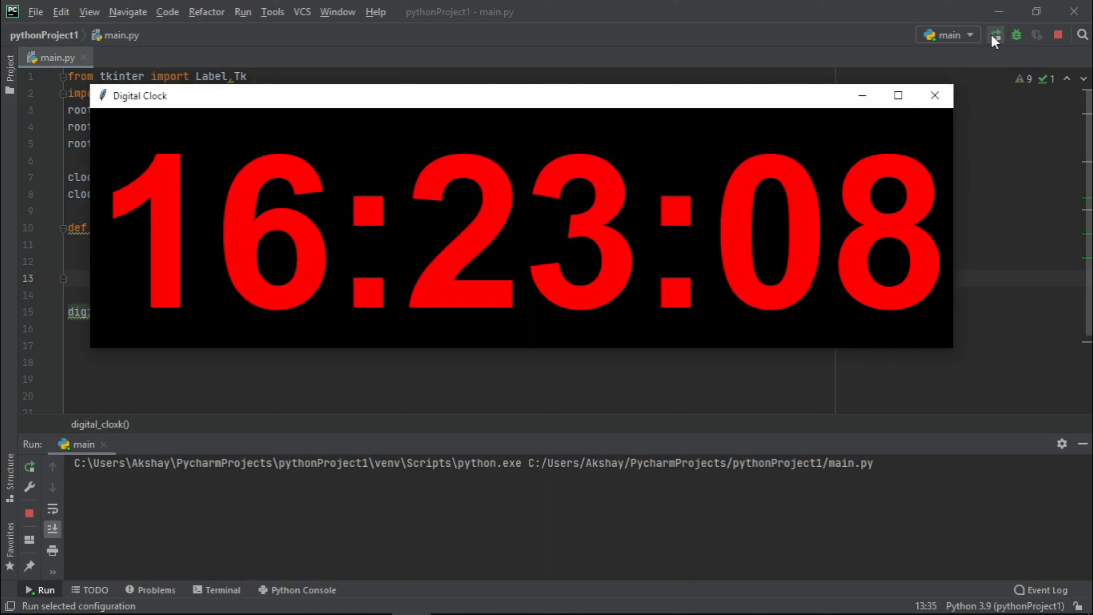